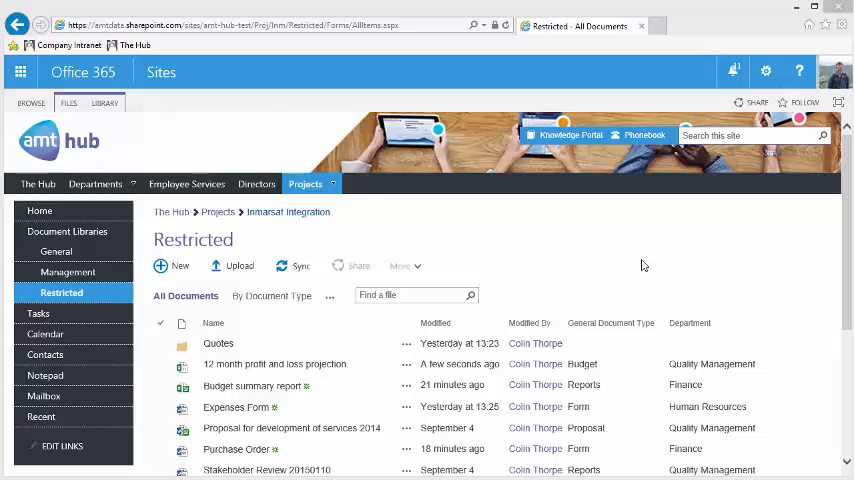
# Select the 12 month profit and loss projection file in the Restricted library
pyautogui.click(435, 322)
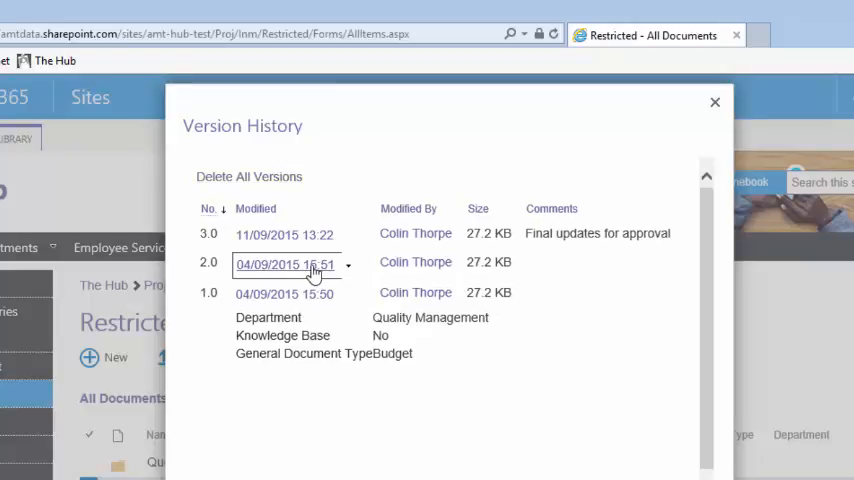
# Expand the actions menu beside version 2.0 in Version History
pyautogui.click(285, 264)
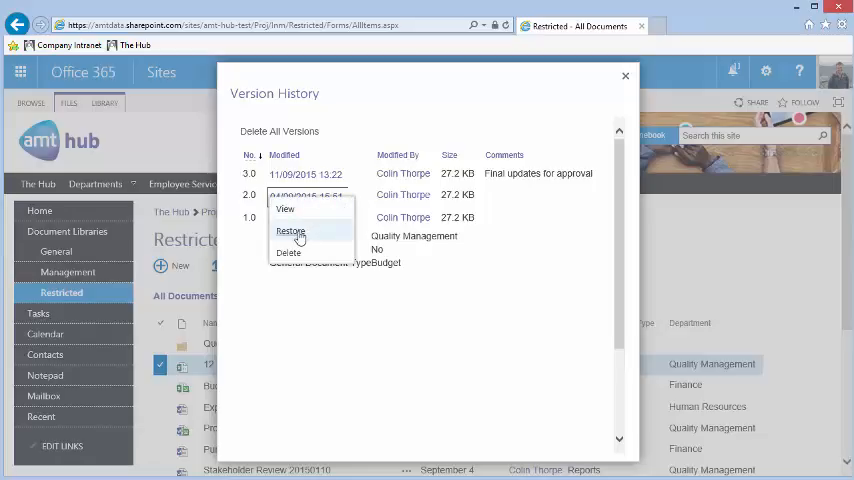
# Choose Restore for version 2.0, raising the replacement confirmation
pyautogui.click(290, 231)
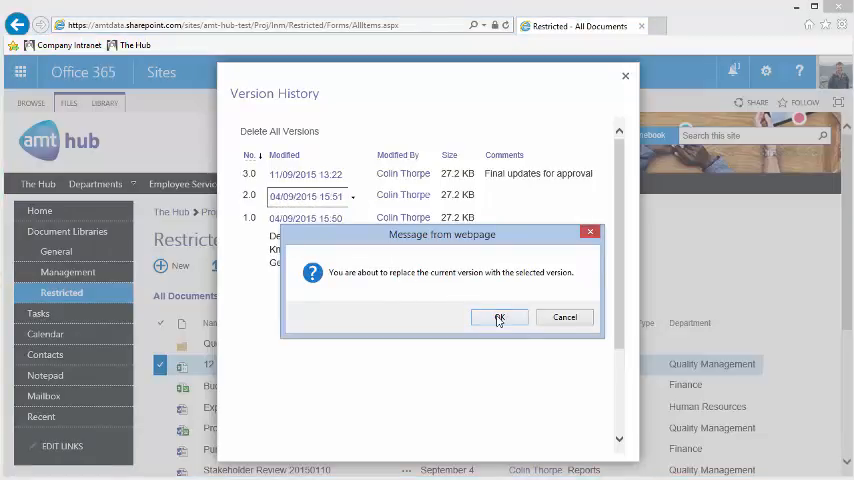
# Confirm the restore so version 4.0 is listed, then return to the Restricted library
pyautogui.click(500, 317)
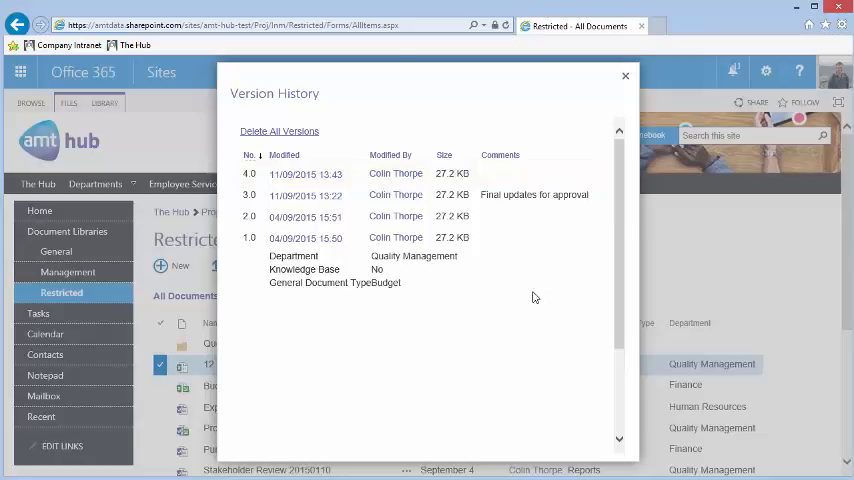
pyautogui.click(625, 75)
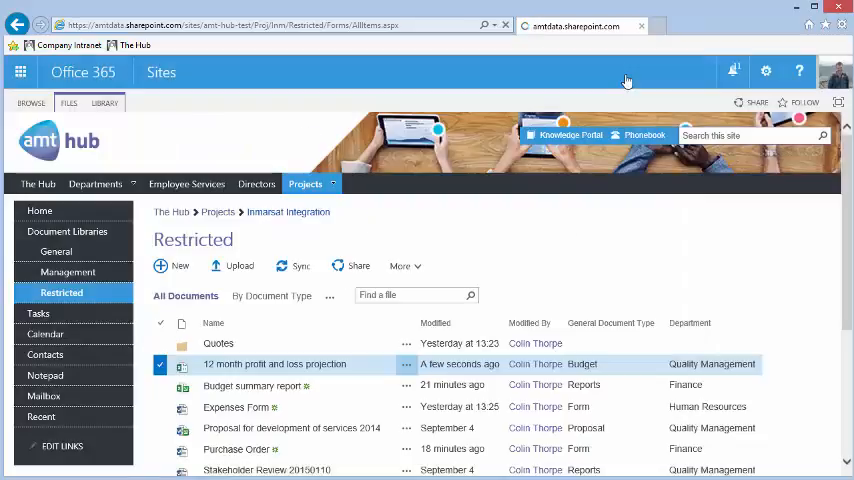